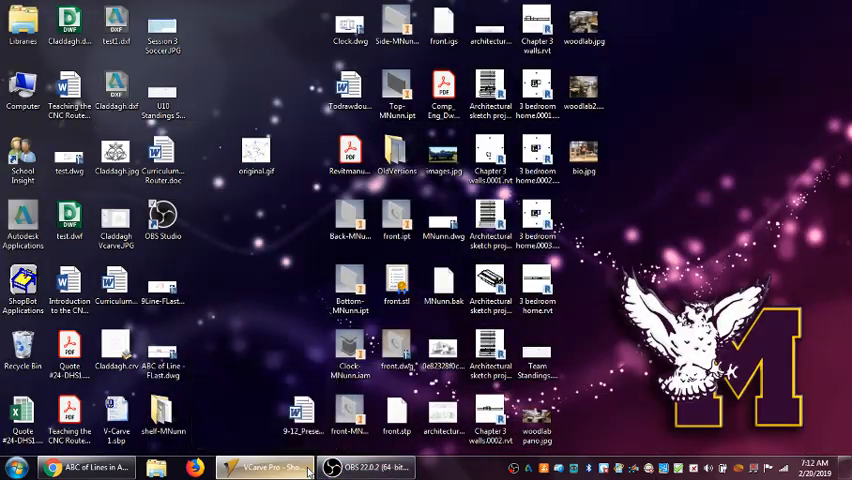
Bring the VCarve Pro start screen to the front from the taskbar
click(264, 467)
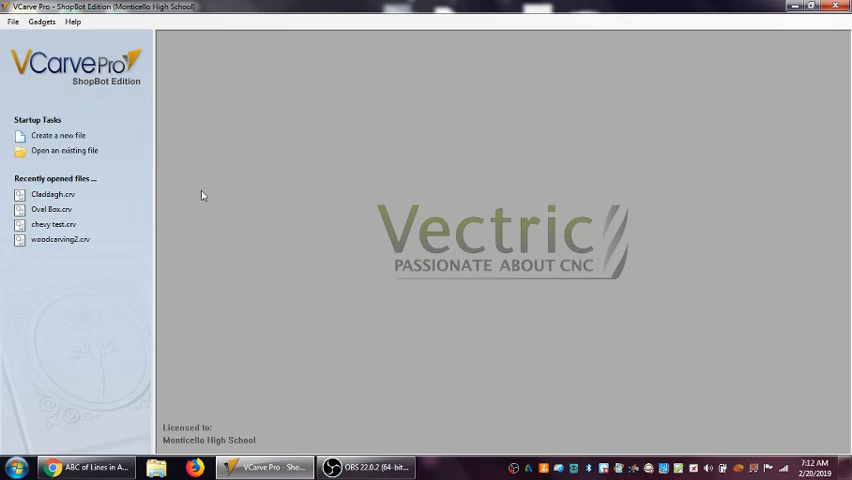
mouse_move(213, 294)
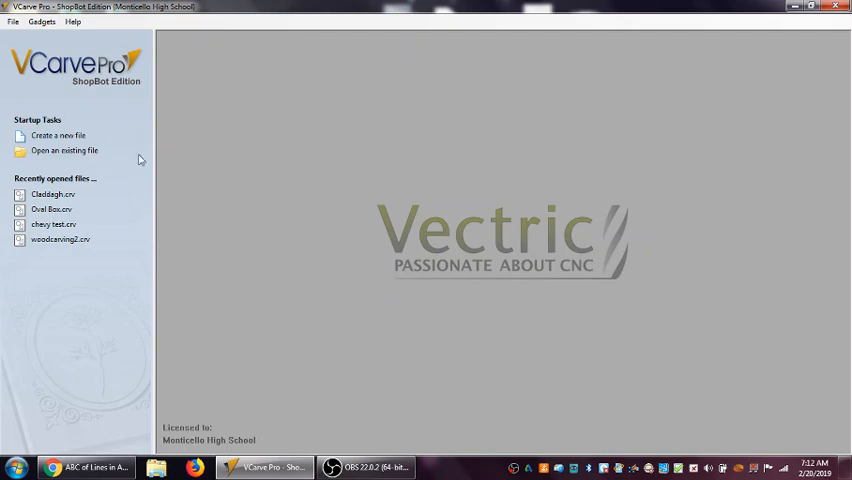
mouse_move(62, 135)
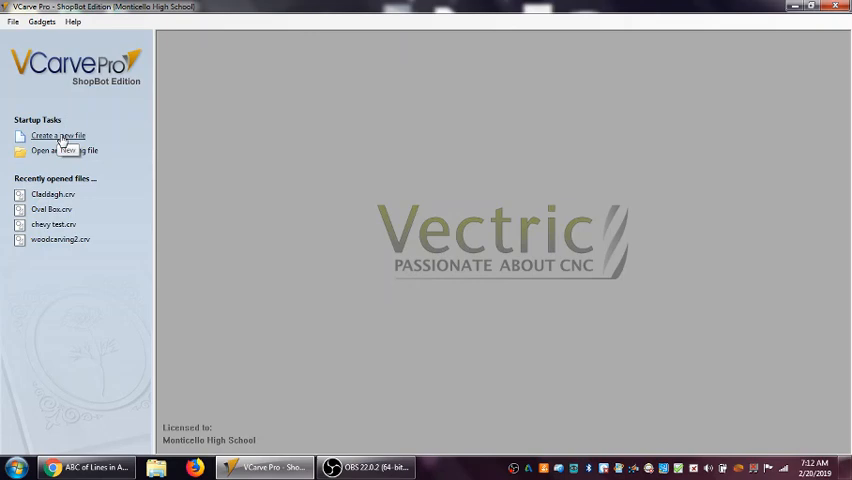
Create a new job and enter its size and a material thickness of 1.5 inches
click(57, 135)
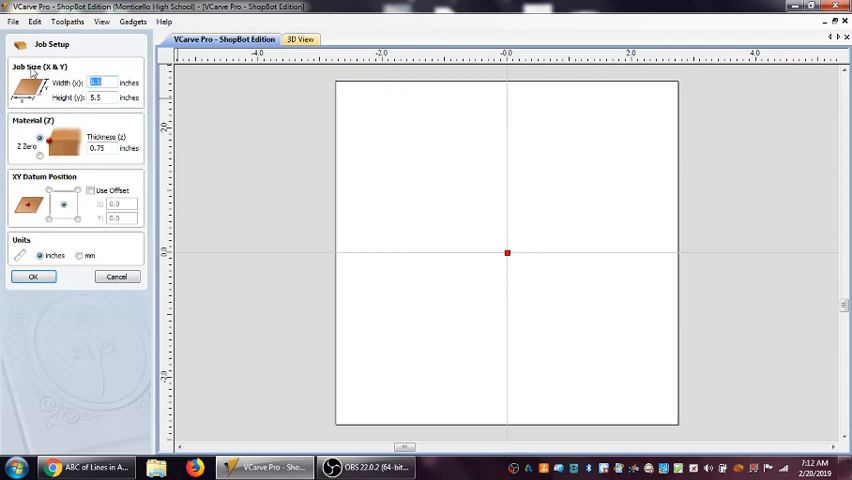
mouse_move(145, 165)
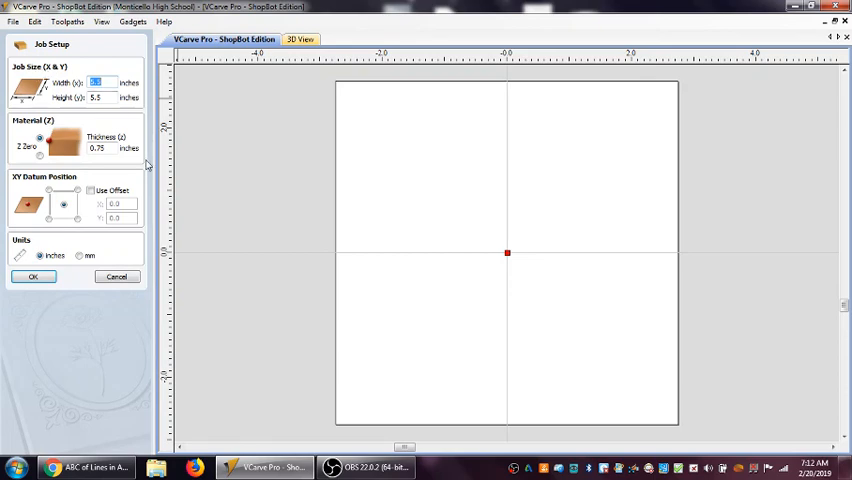
text(14)
click(102, 97)
text(8)
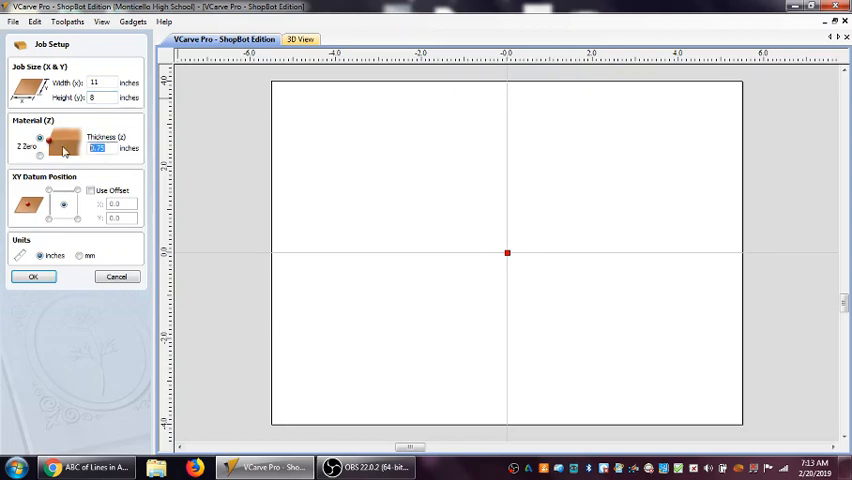
text(1.5)
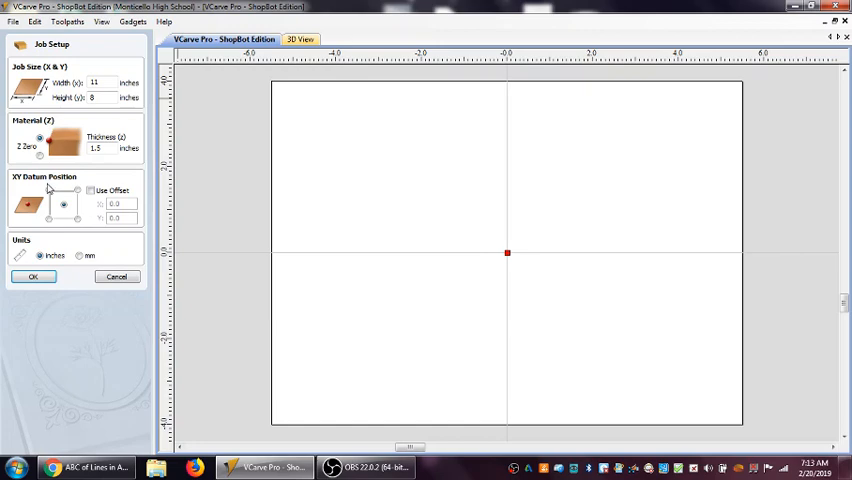
mouse_move(62, 203)
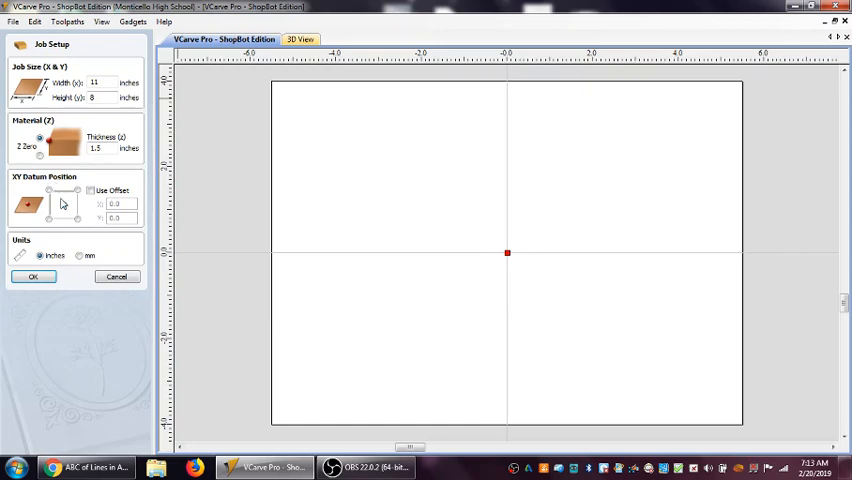
Set the XY datum to the bottom-right corner and switch the units to millimetres
click(63, 204)
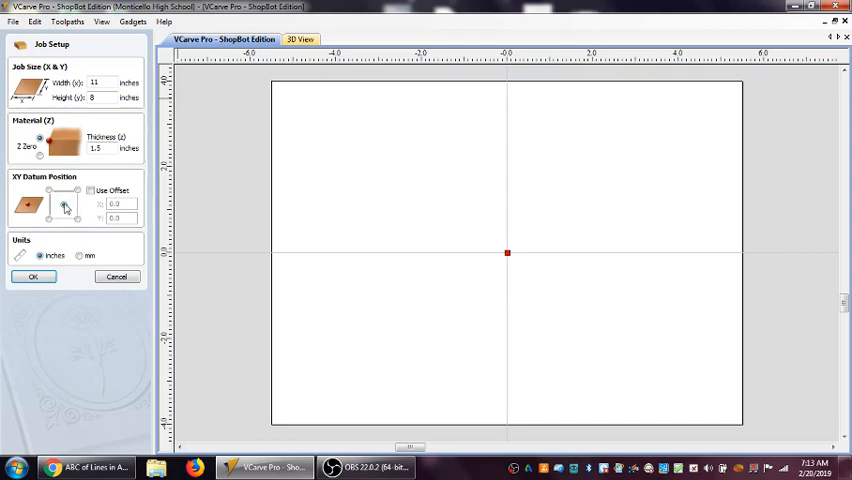
click(63, 205)
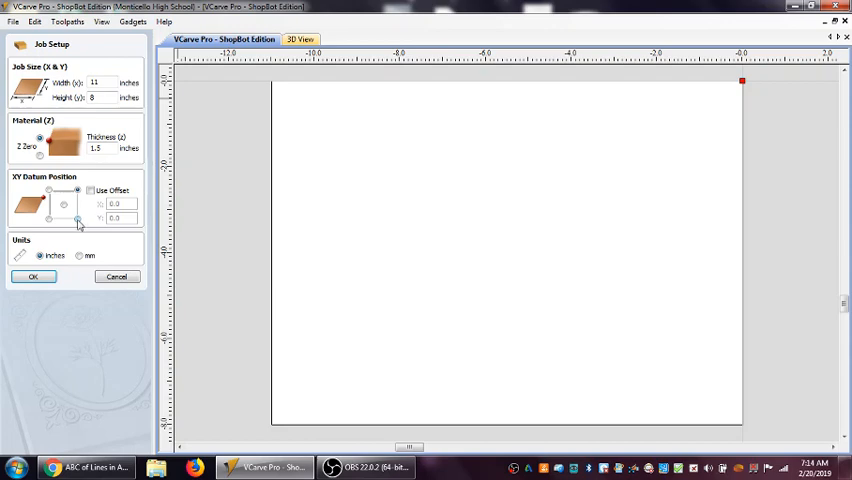
mouse_move(79, 225)
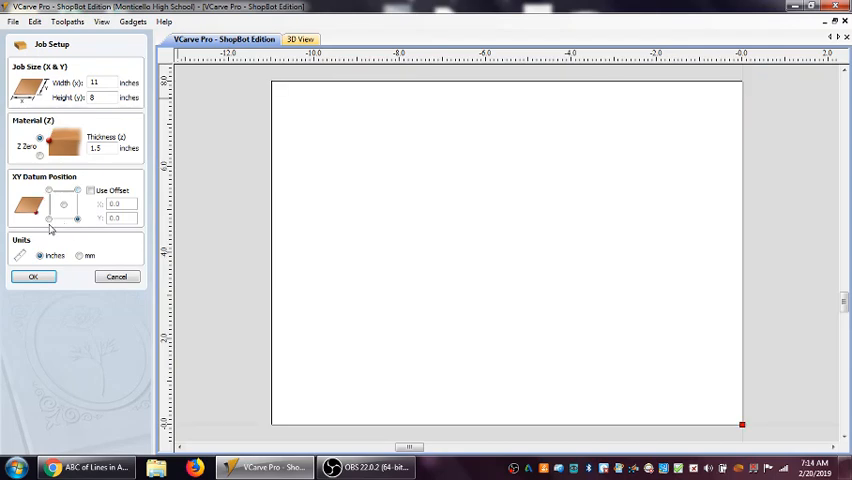
mouse_move(83, 230)
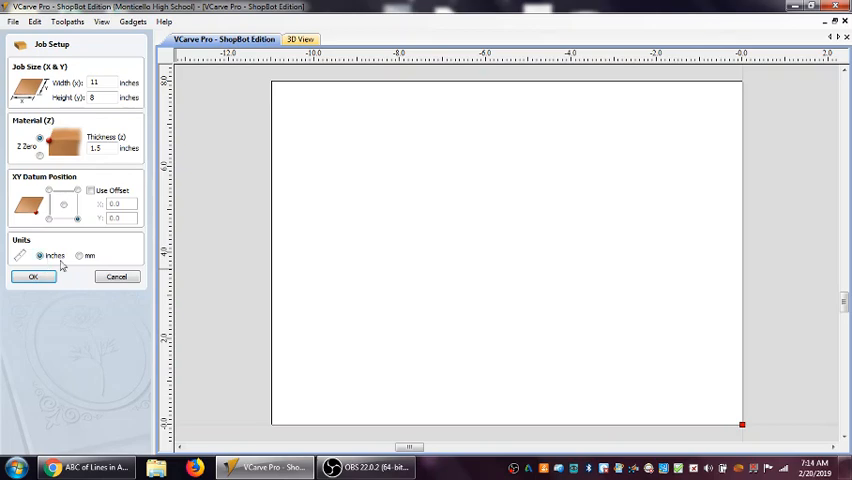
click(79, 256)
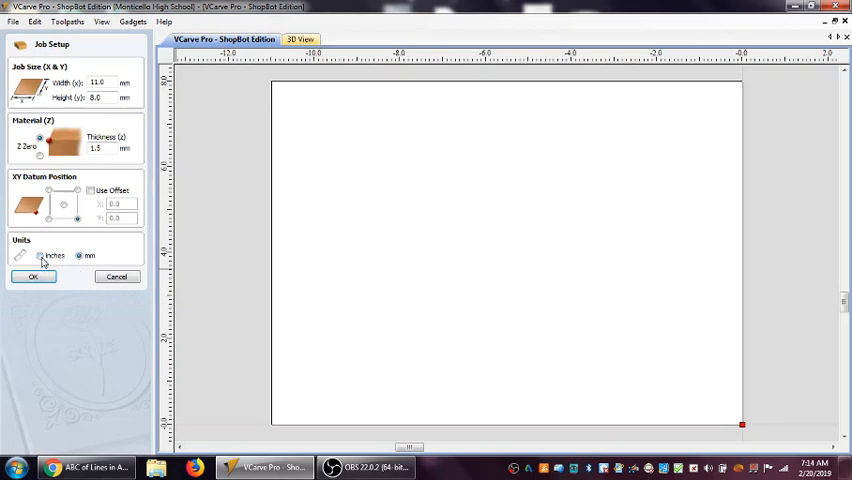
Return the units to inches and accept the Job Setup for the 11 by 8 board
click(41, 255)
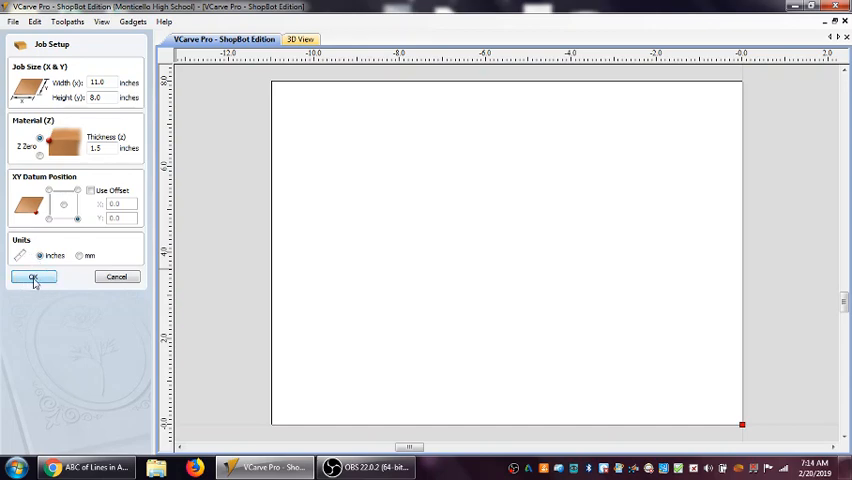
click(33, 277)
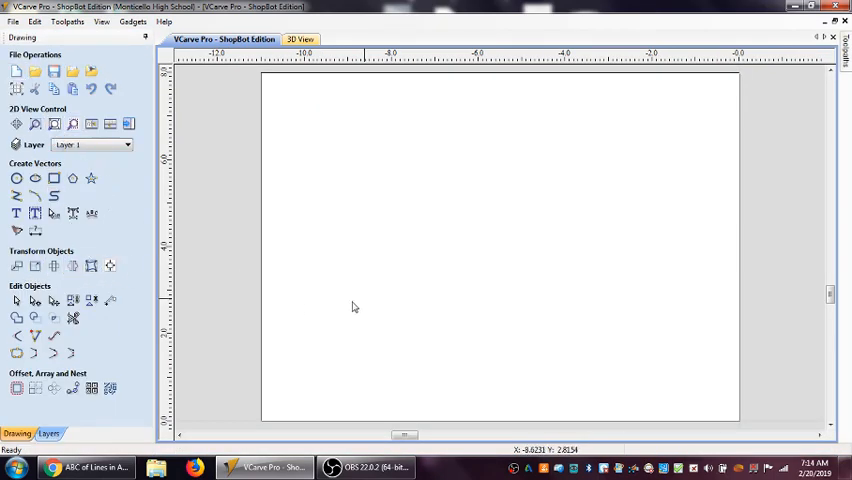
mouse_move(513, 221)
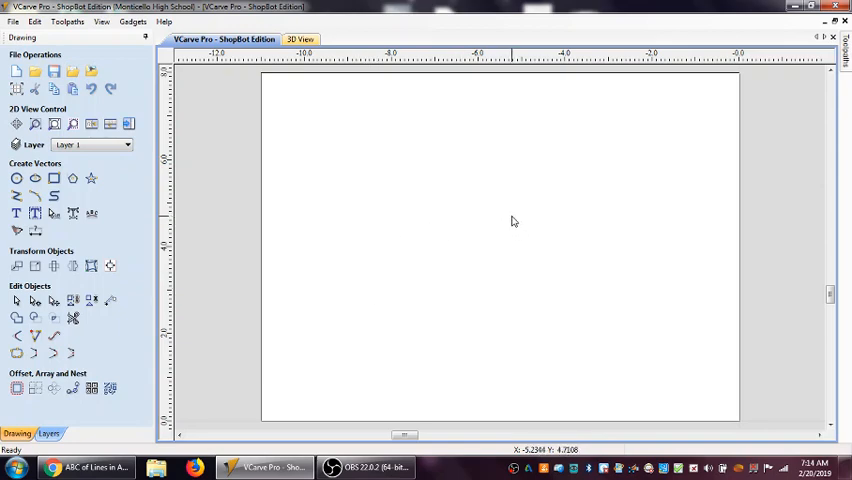
mouse_move(489, 205)
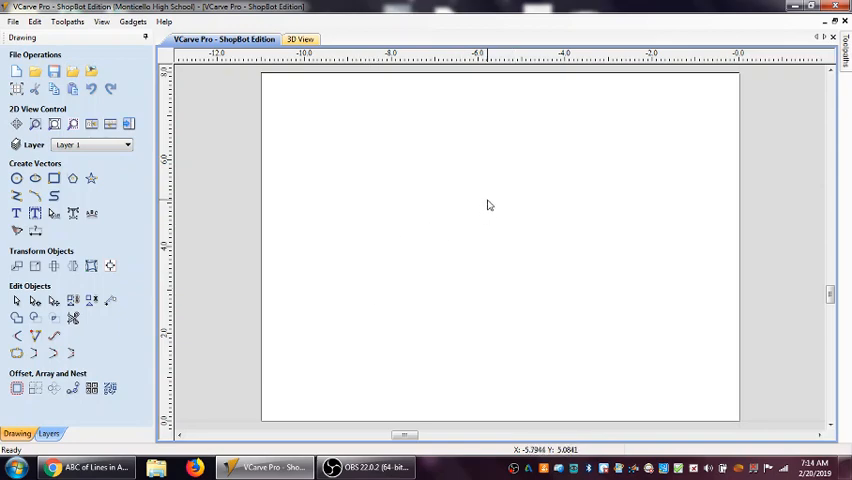
mouse_move(460, 343)
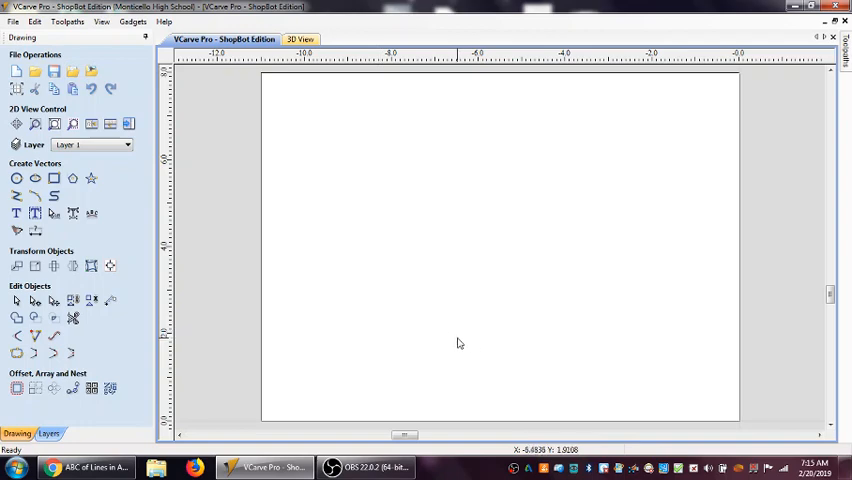
mouse_move(289, 167)
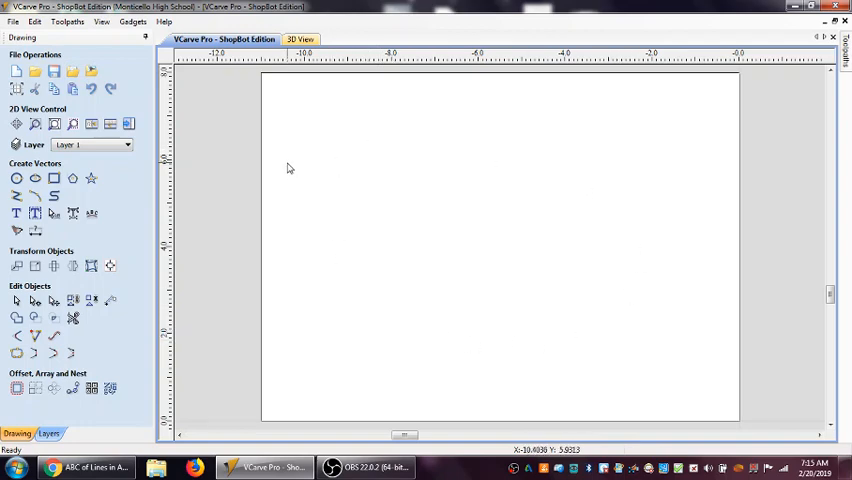
mouse_move(585, 170)
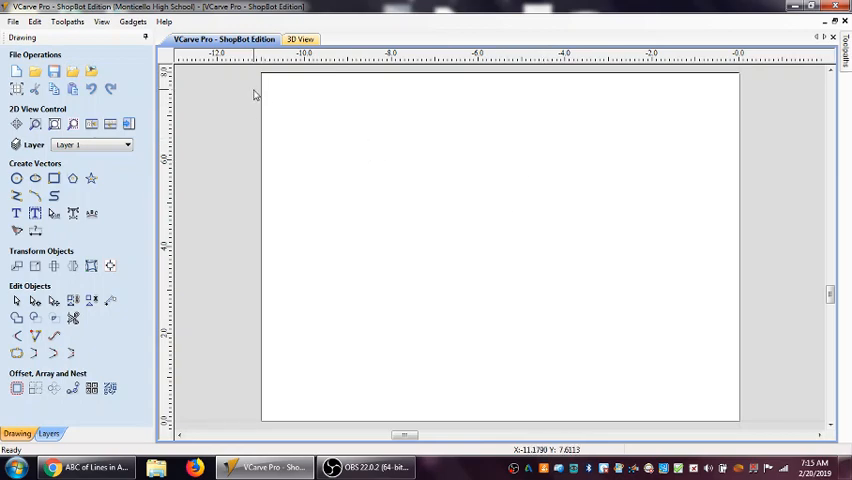
mouse_move(604, 107)
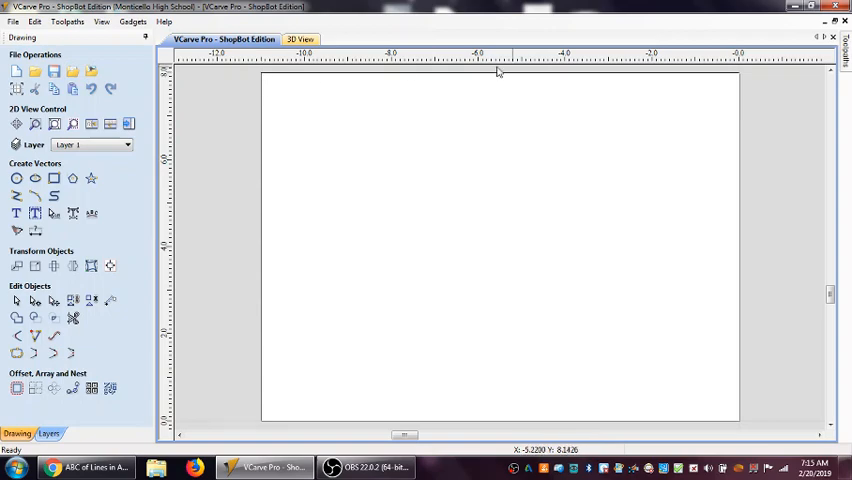
mouse_move(753, 428)
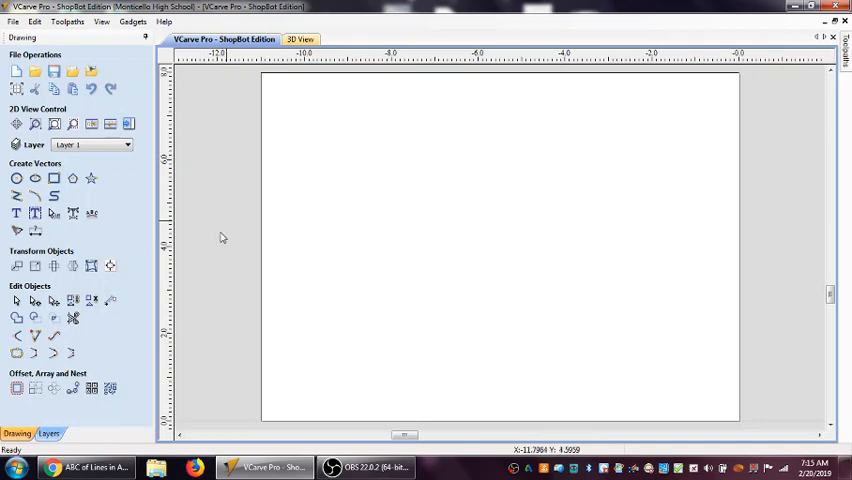
mouse_move(262, 82)
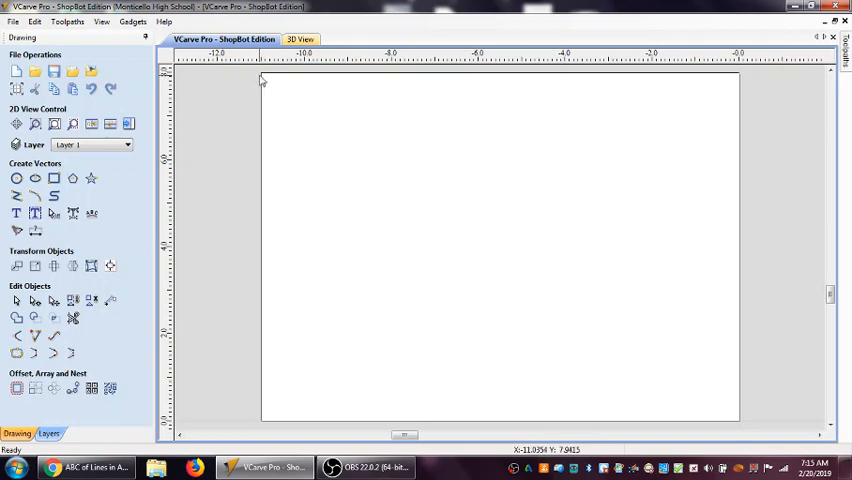
mouse_move(490, 263)
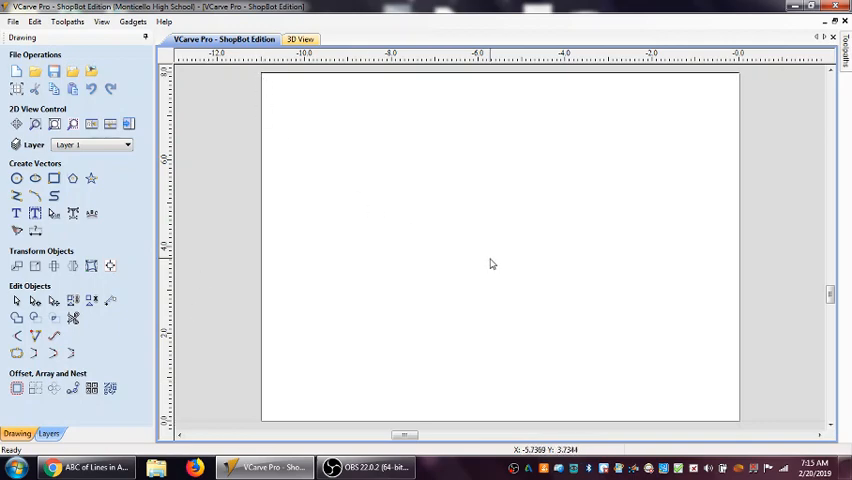
mouse_move(489, 247)
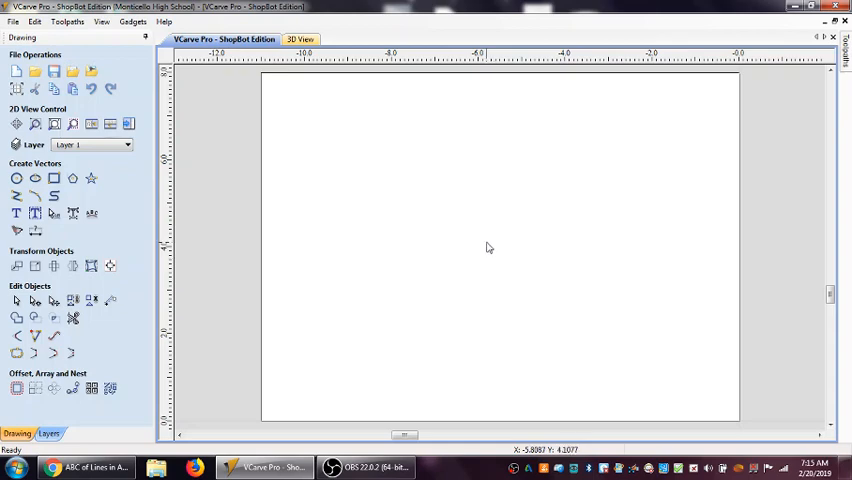
mouse_move(175, 98)
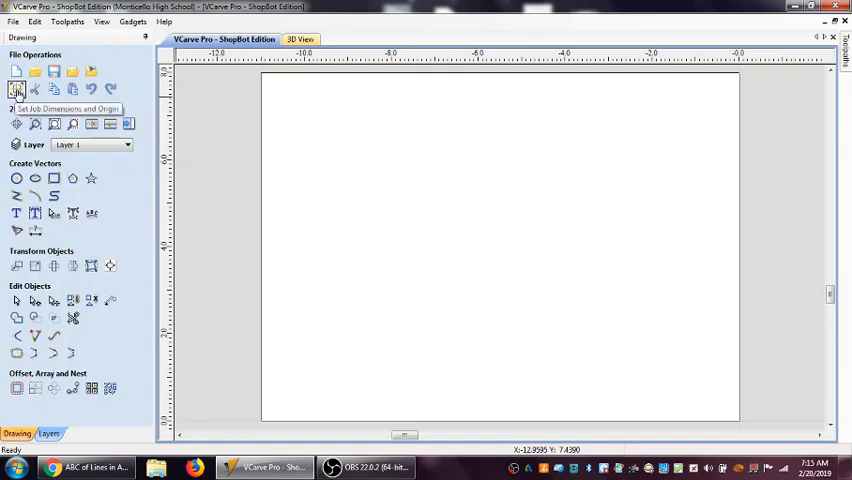
Reopen Job Setup and apply a 10 by 8 inch, 1.5 inch thick board with a centred origin
click(16, 89)
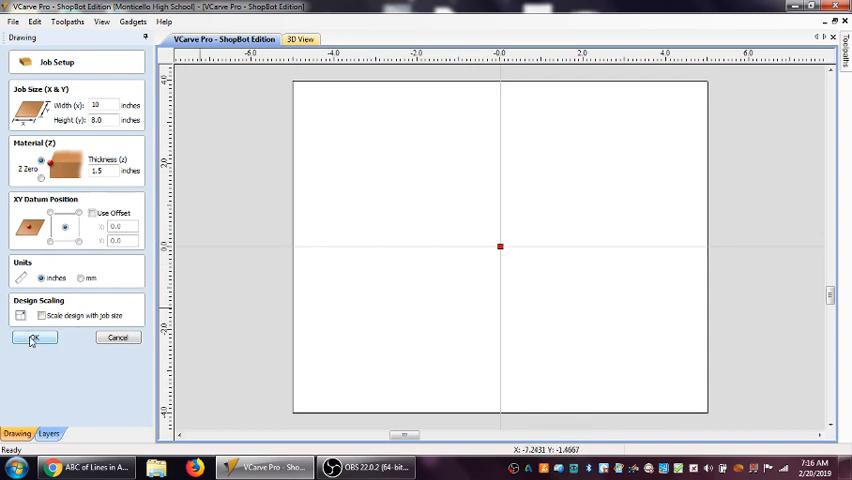
click(33, 338)
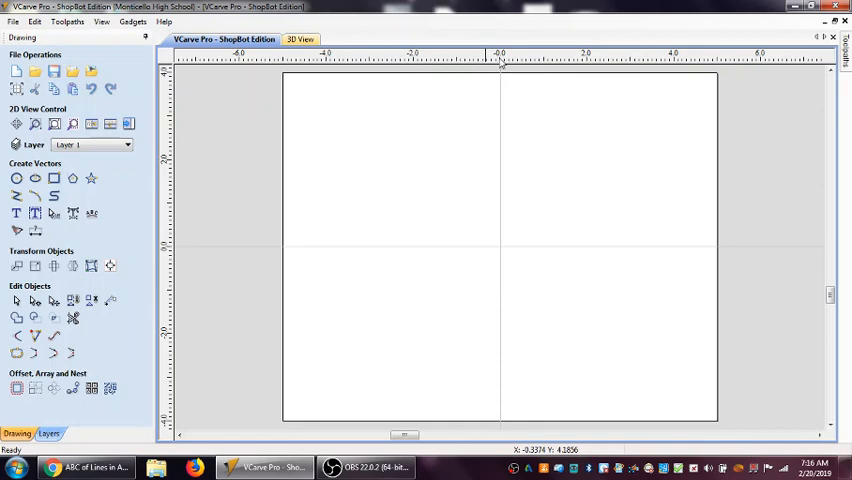
mouse_move(498, 70)
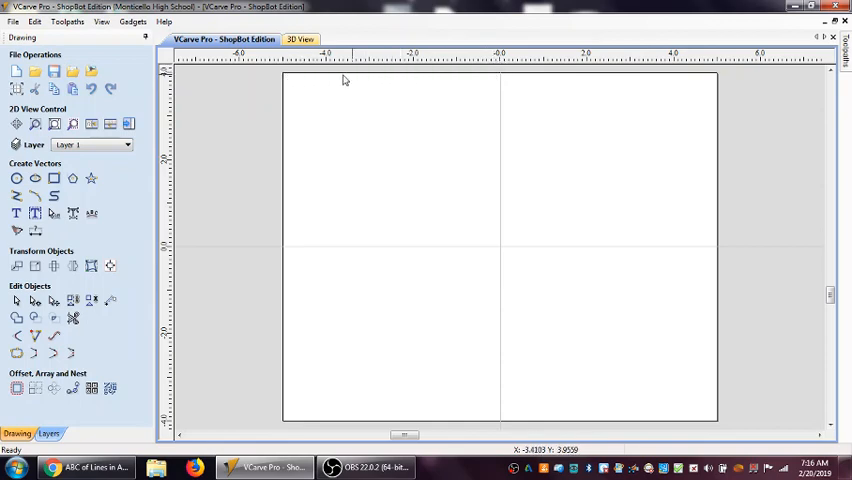
mouse_move(720, 78)
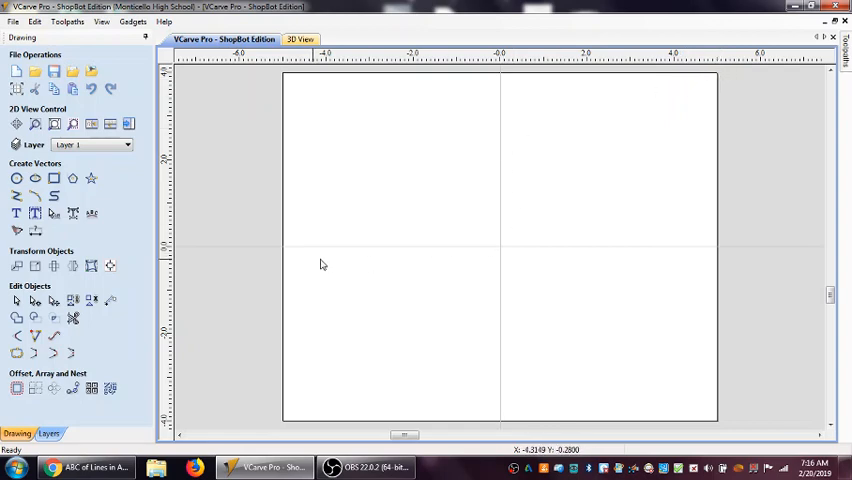
mouse_move(221, 253)
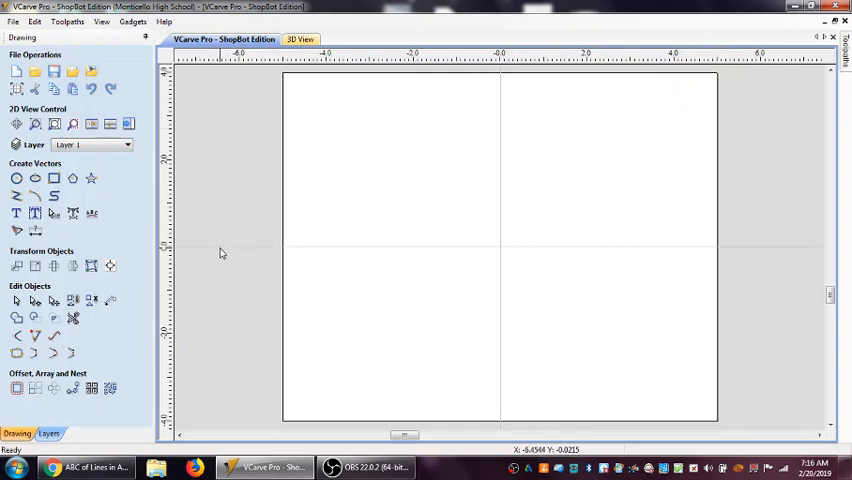
mouse_move(208, 78)
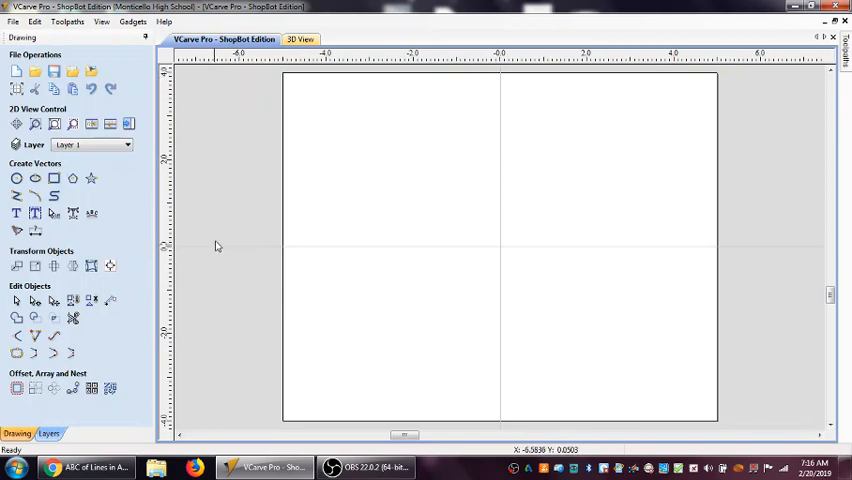
mouse_move(224, 427)
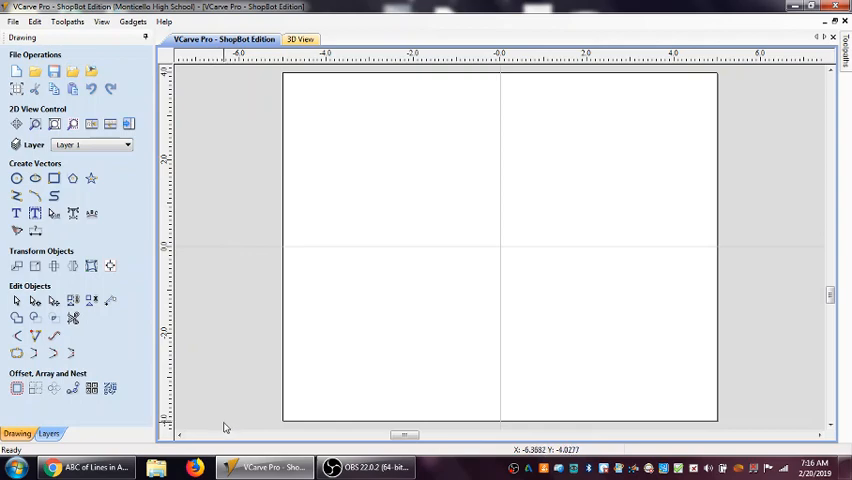
mouse_move(277, 114)
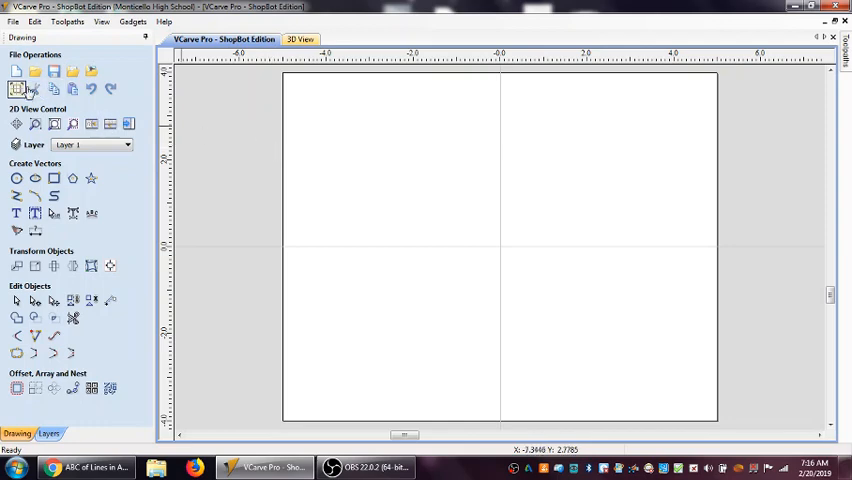
mouse_move(17, 89)
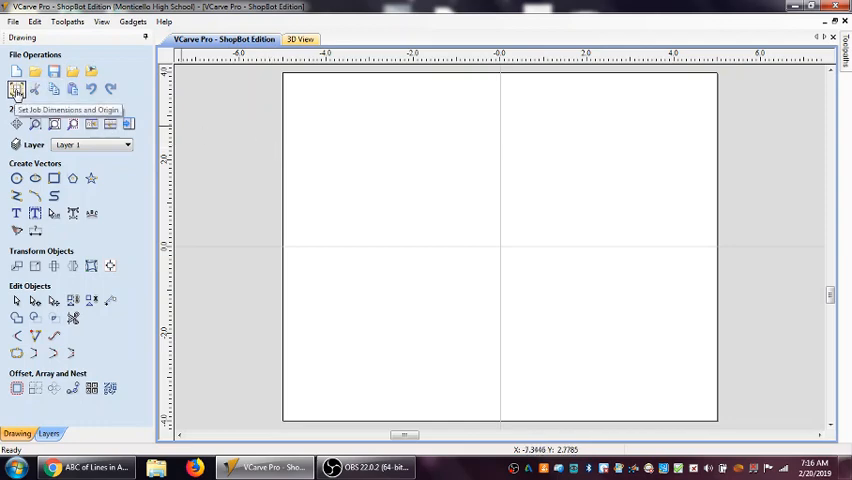